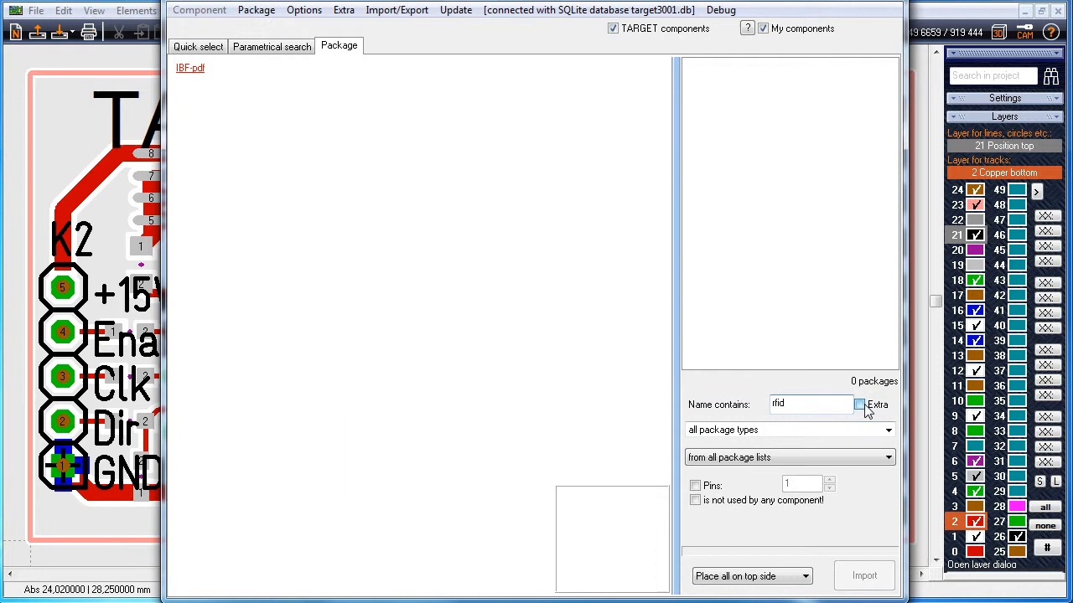
- Search 'rfid' including extra packages and import the LXMS31ACNA-009_1V antenna package
{"action": "left_click", "coordinate": [859, 404]}
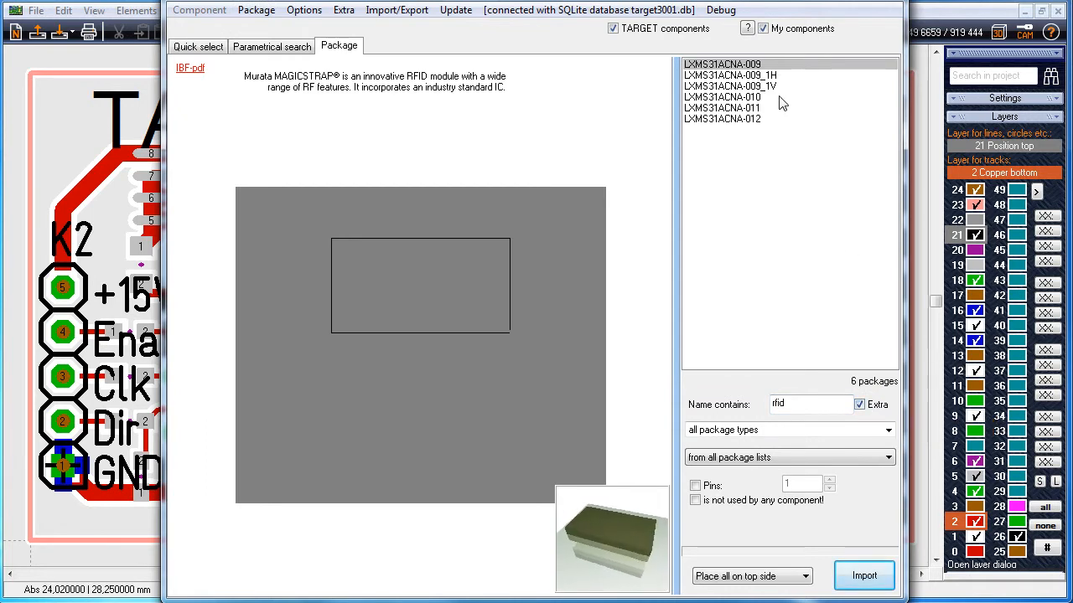
{"action": "left_click", "coordinate": [730, 85]}
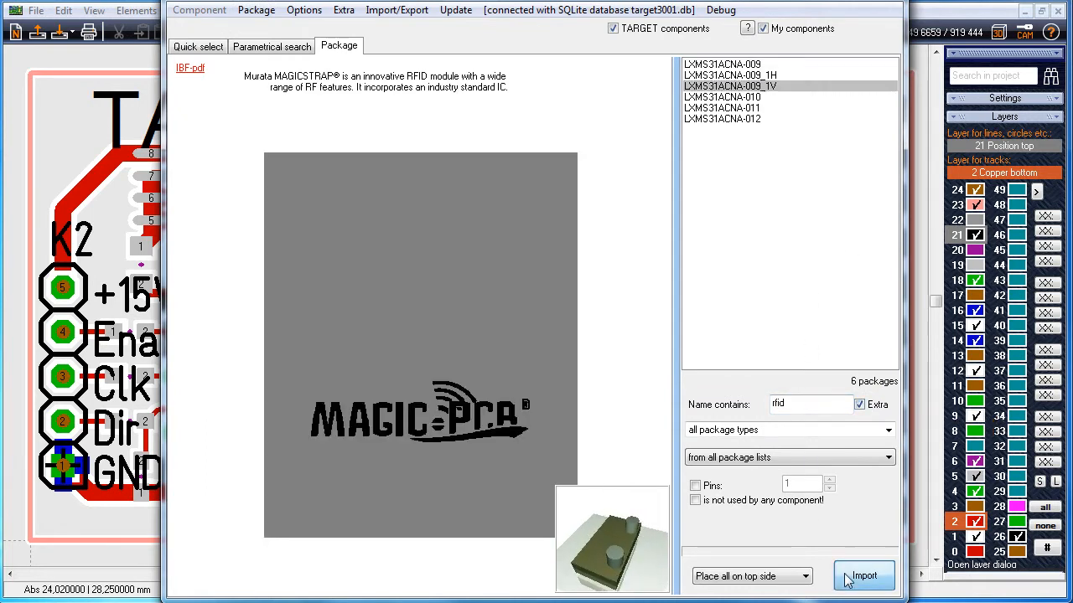
{"action": "left_click", "coordinate": [863, 575]}
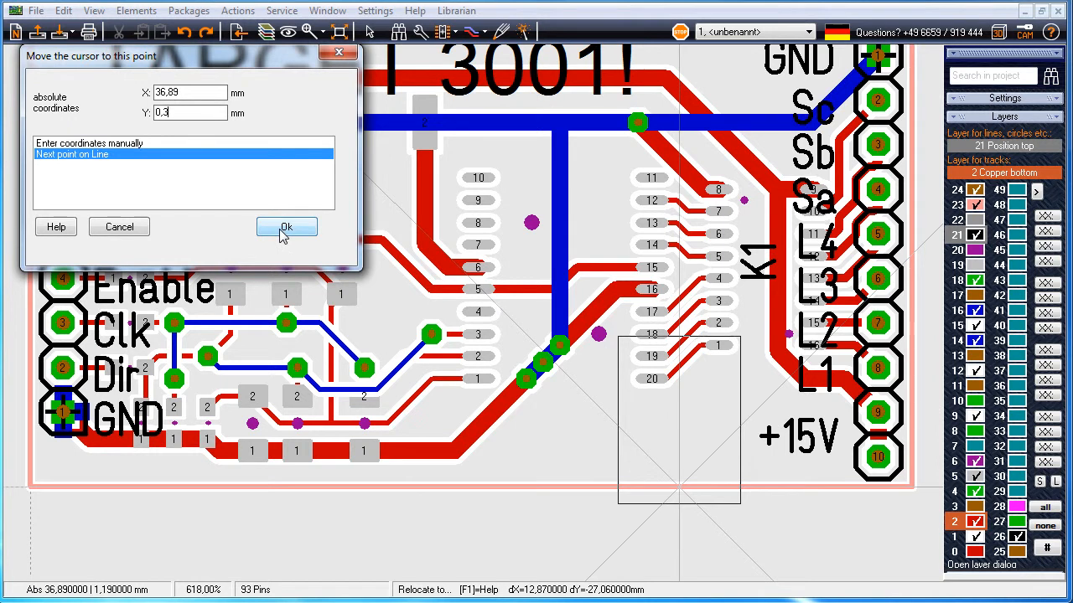
- Confirm the package placement at X 36.89 mm, Y 0.3 mm
{"action": "left_click", "coordinate": [287, 227]}
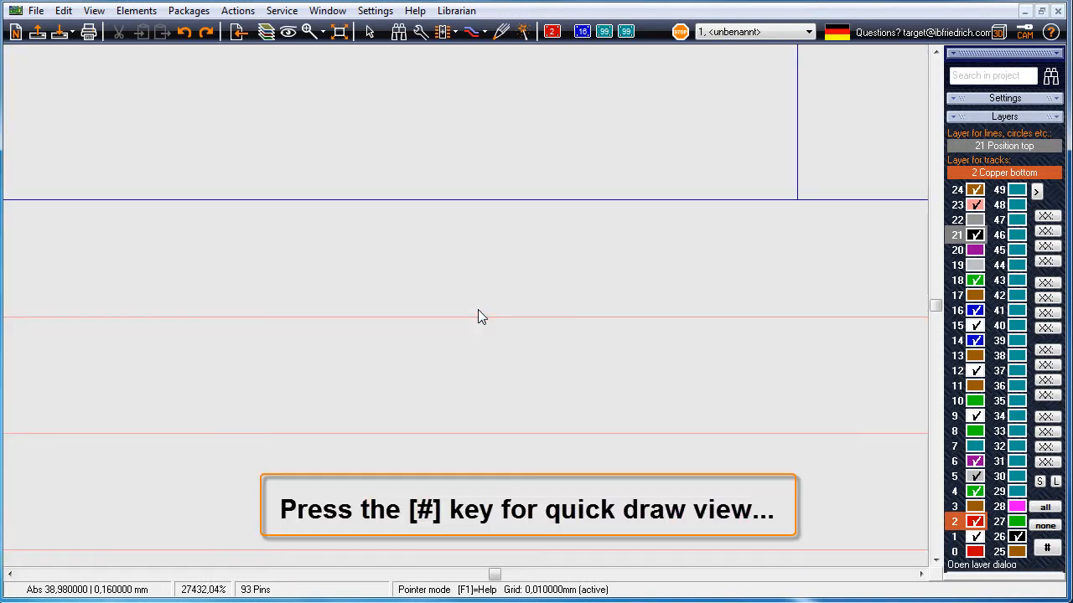
{"action": "mouse_move", "coordinate": [390, 210]}
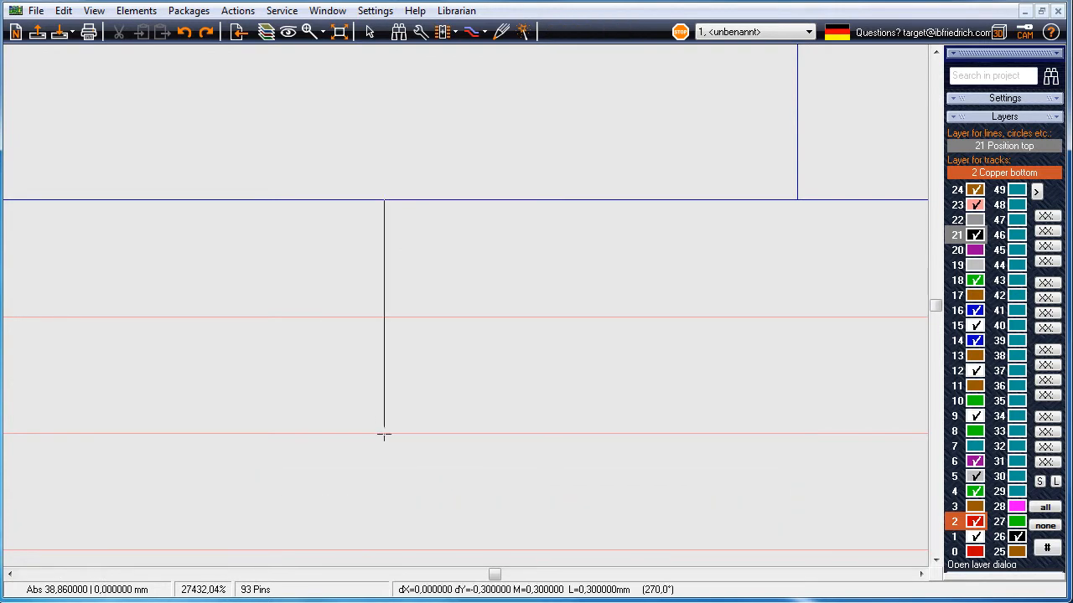
{"action": "key", "text": "u"}
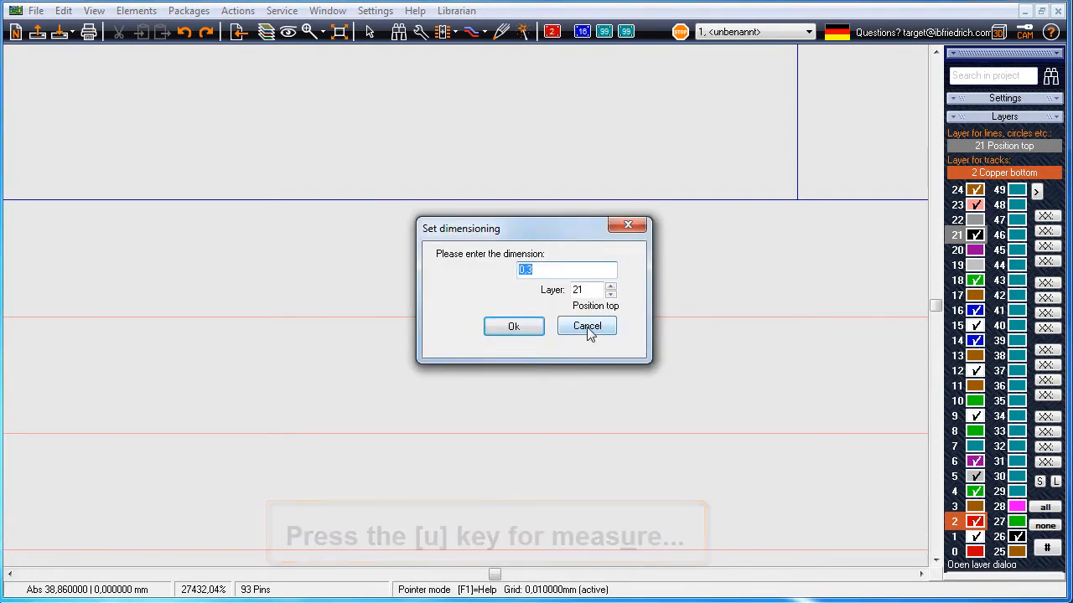
{"action": "left_click", "coordinate": [586, 326]}
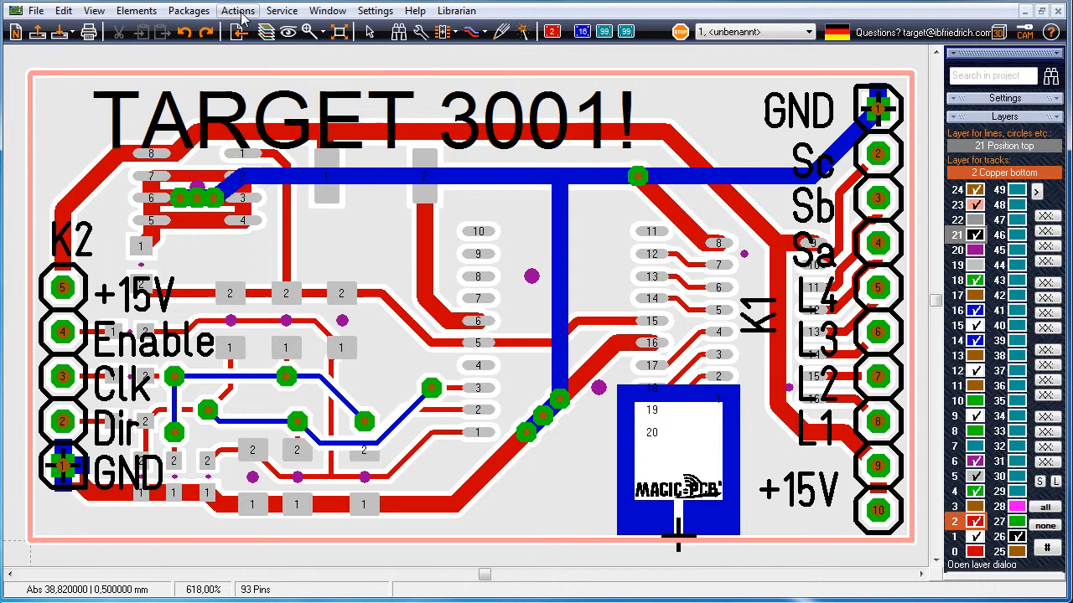
- Generate a GND ground plane on copper top with 0.3 aura and 0.3 edge spacing
{"action": "left_click", "coordinate": [238, 10]}
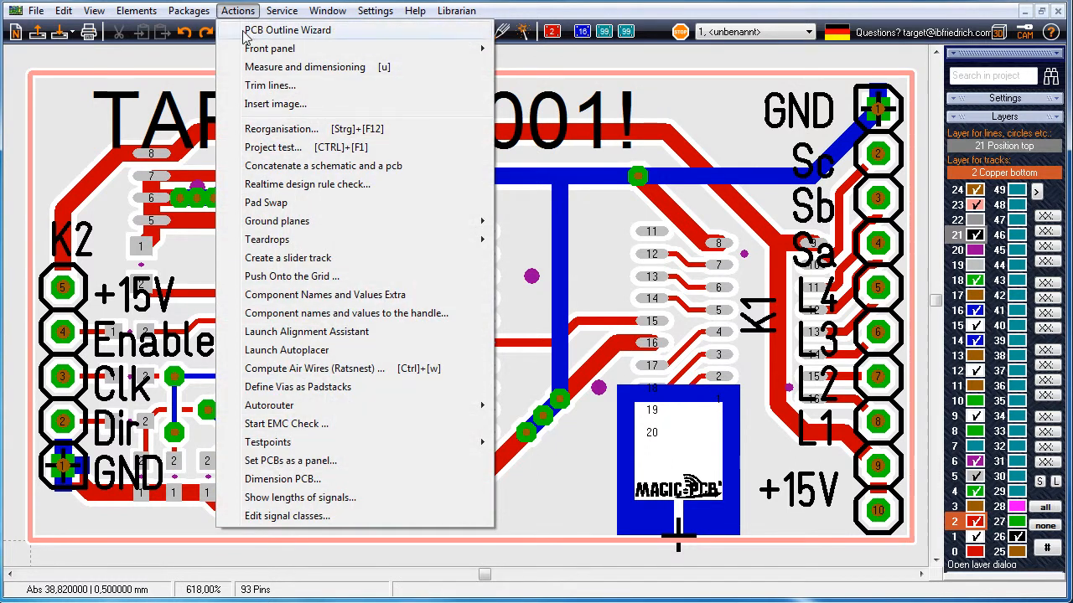
{"action": "mouse_move", "coordinate": [277, 221]}
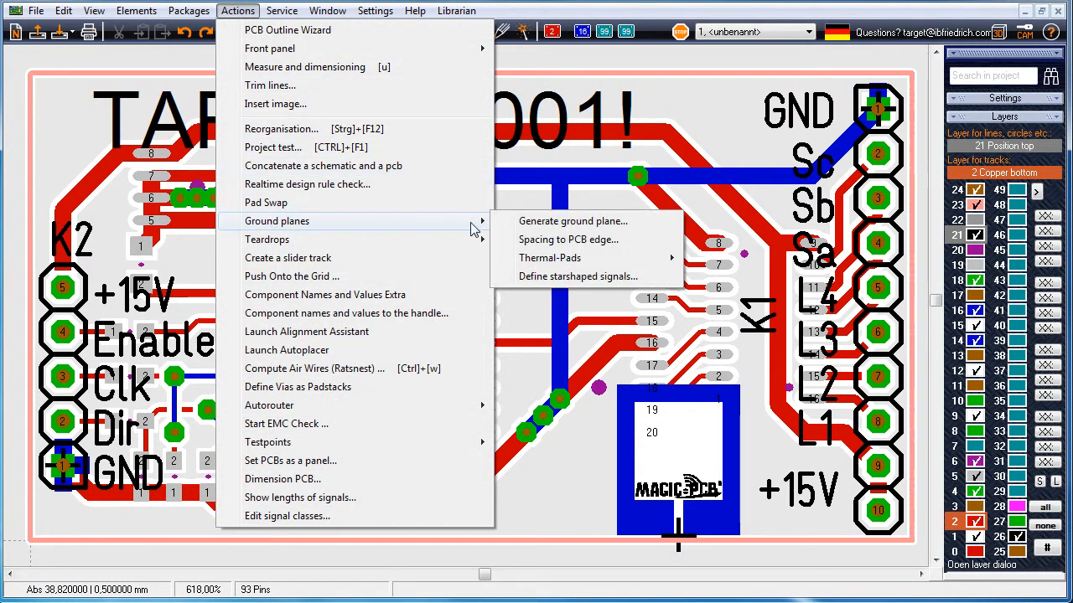
{"action": "left_click", "coordinate": [573, 220]}
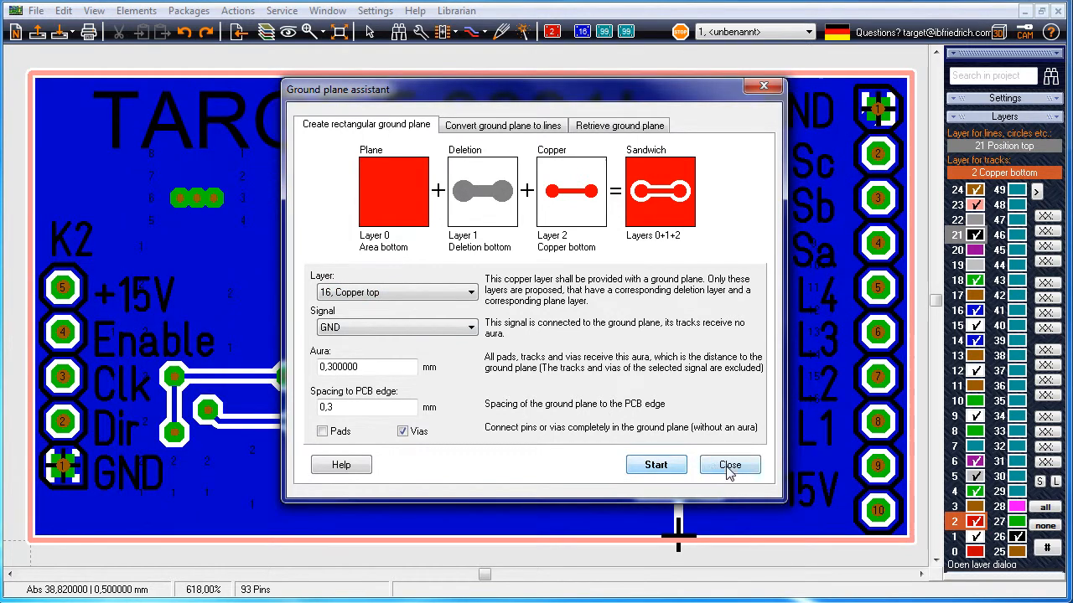
{"action": "left_click", "coordinate": [729, 465]}
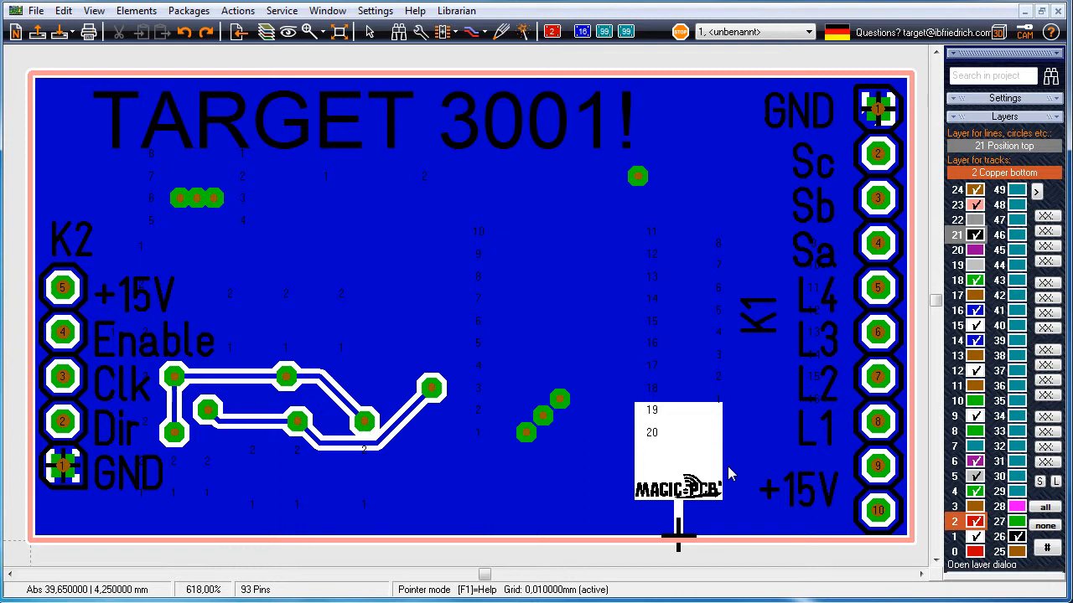
{"action": "mouse_move", "coordinate": [724, 528]}
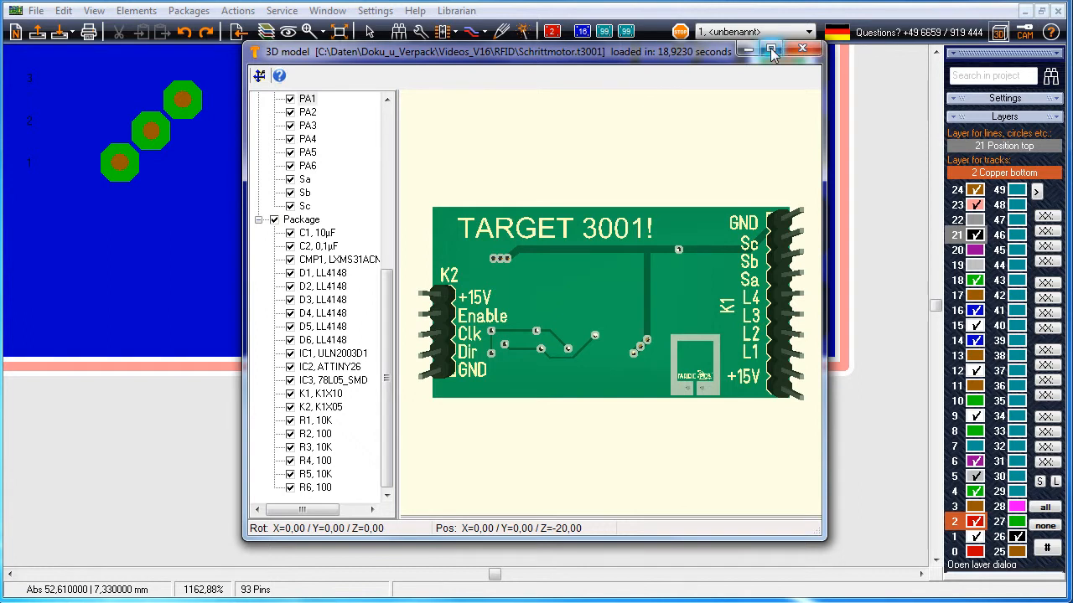
- Maximize the 3D view and tilt the model to inspect the RFID antenna at the edge
{"action": "left_click", "coordinate": [771, 48]}
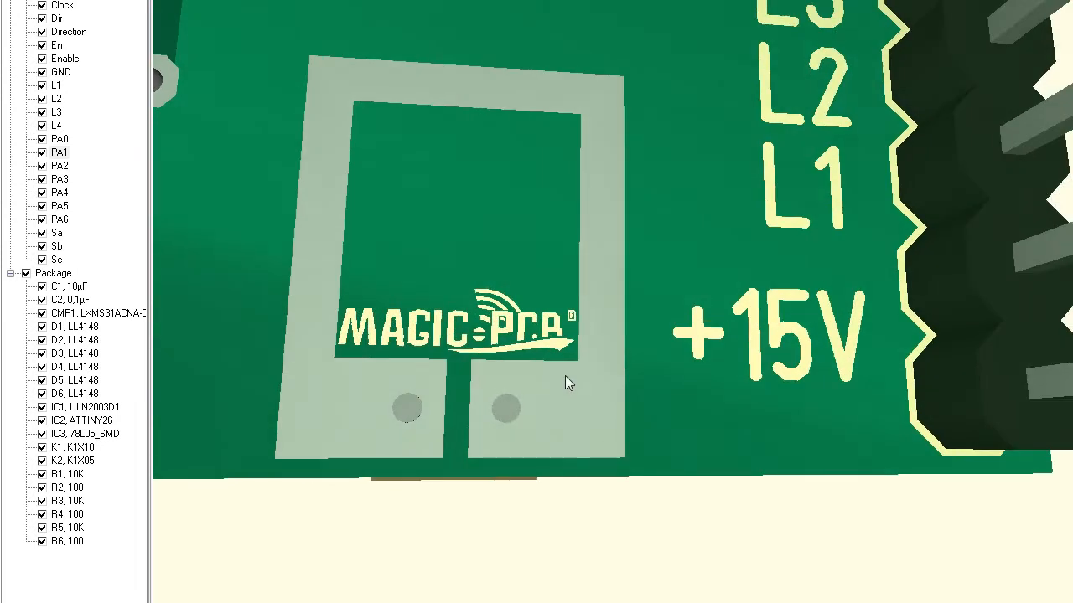
{"action": "left_click_drag", "start_coordinate": [568, 383], "coordinate": [591, 348]}
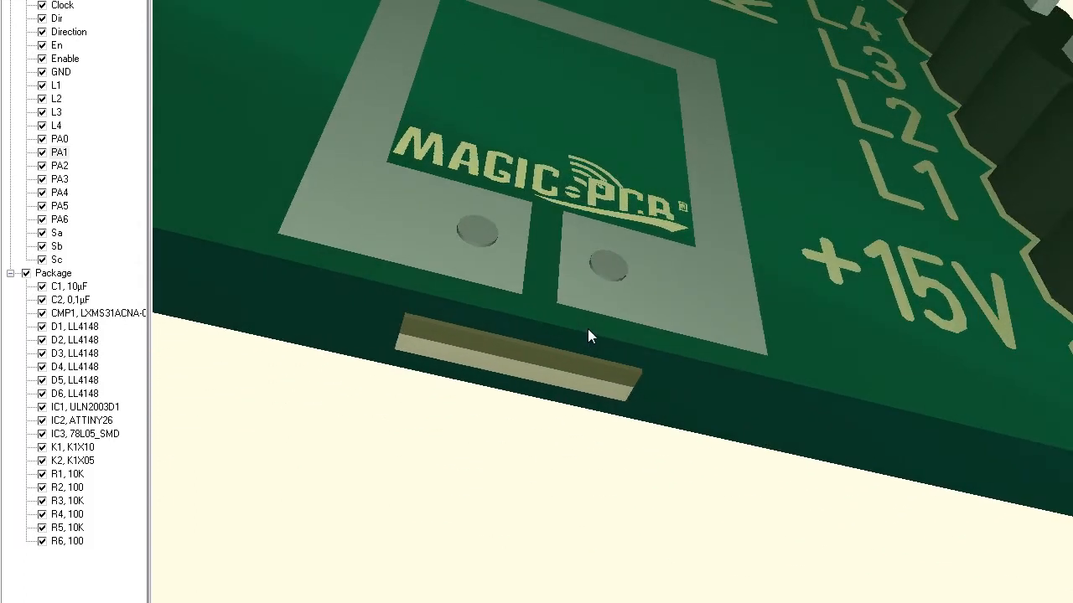
{"action": "mouse_move", "coordinate": [429, 394]}
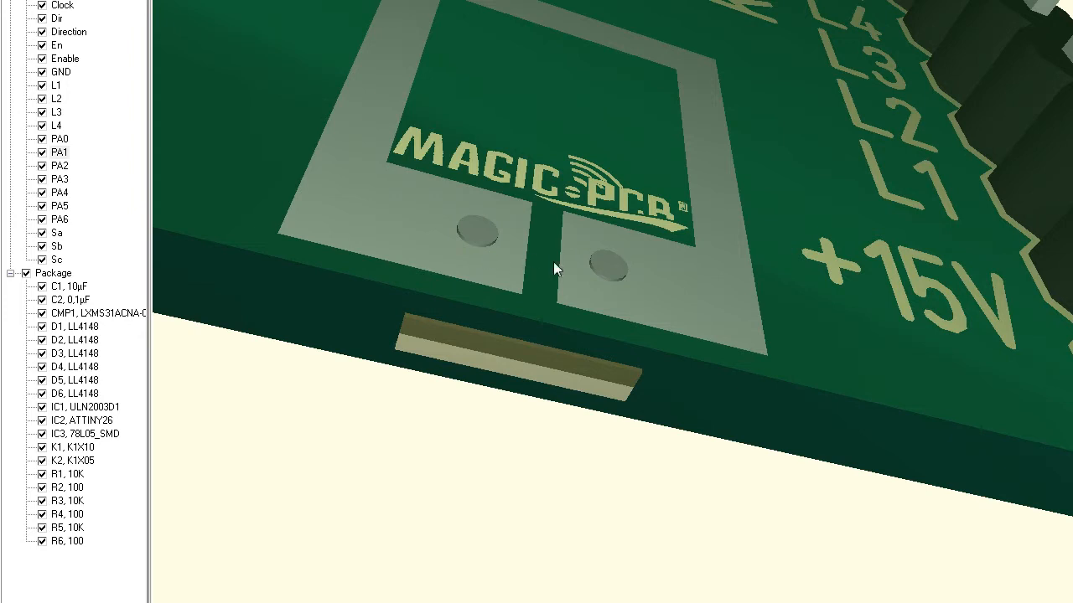
{"action": "mouse_move", "coordinate": [584, 275]}
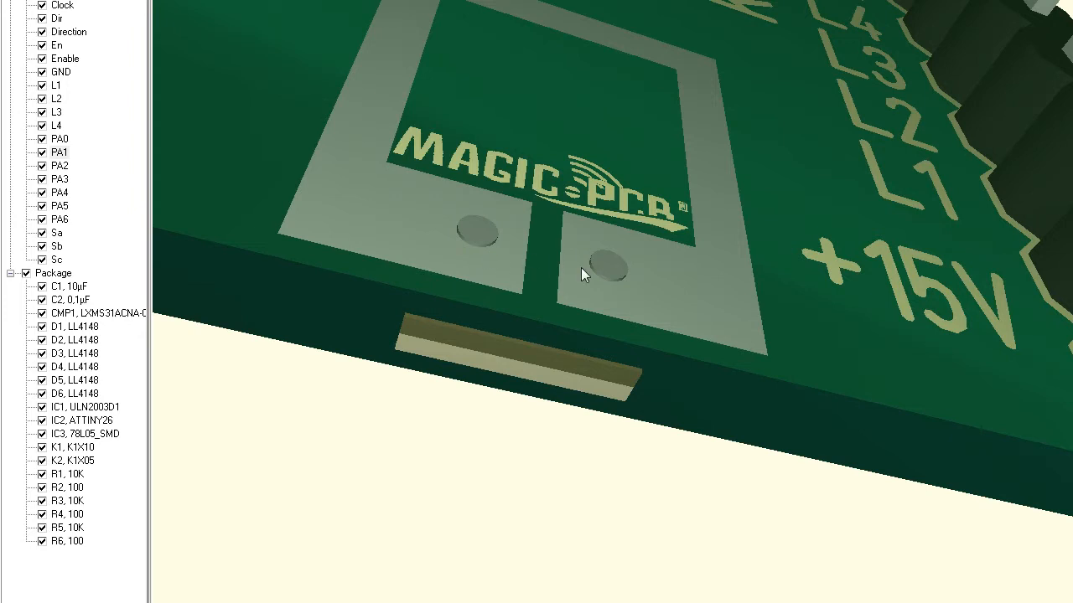